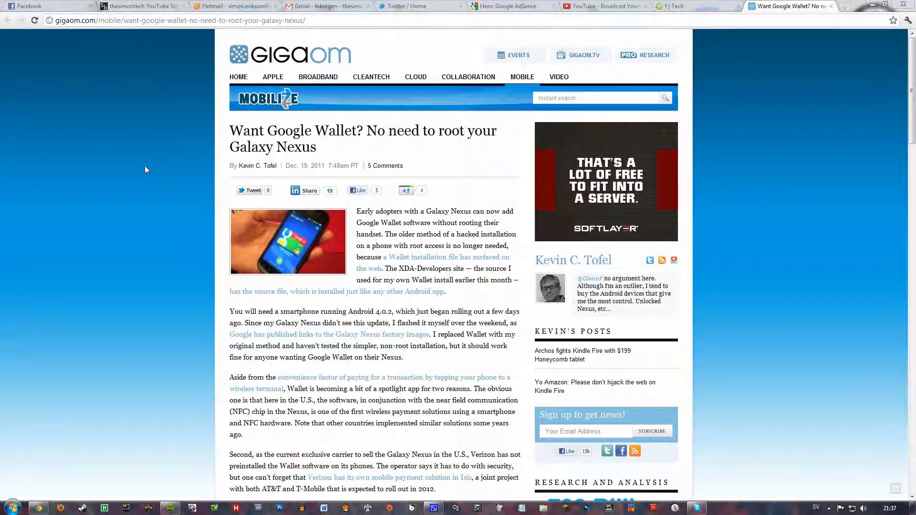
mouse_move(163, 171)
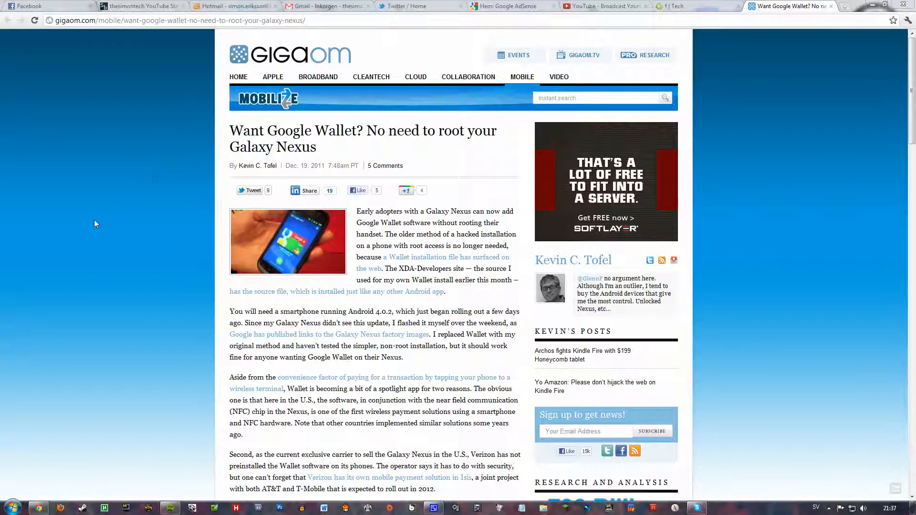
scroll("down", 3)
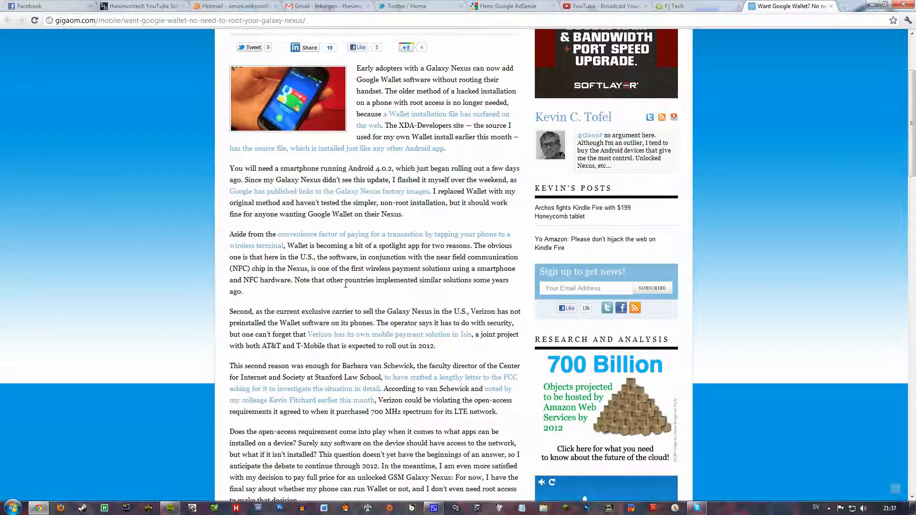
mouse_move(376, 301)
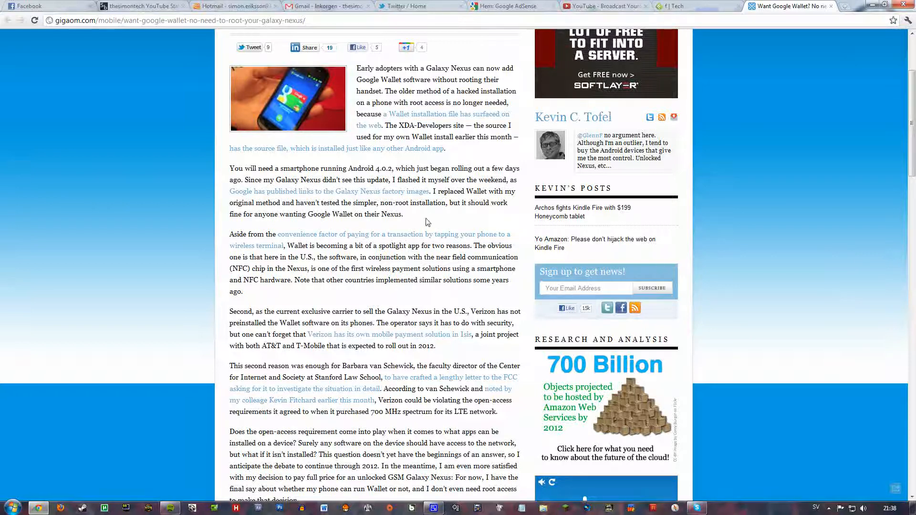
mouse_move(433, 150)
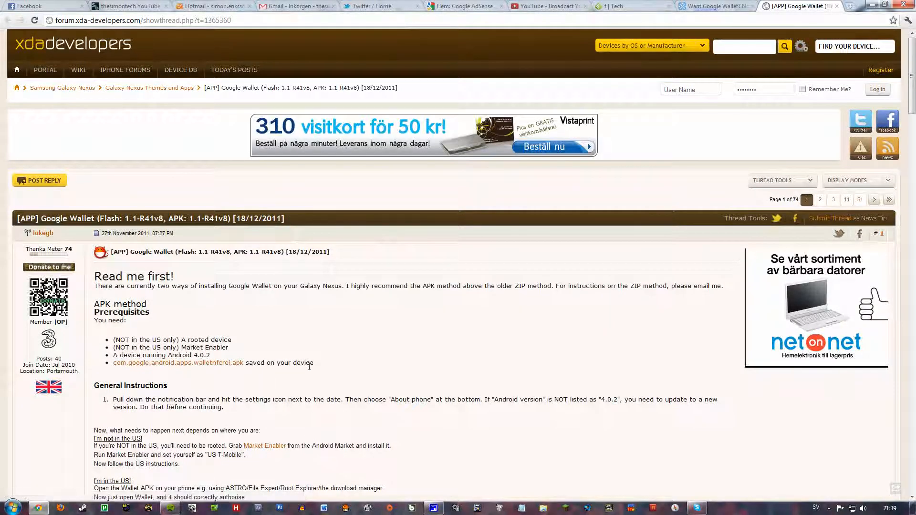
scroll("down", 3)
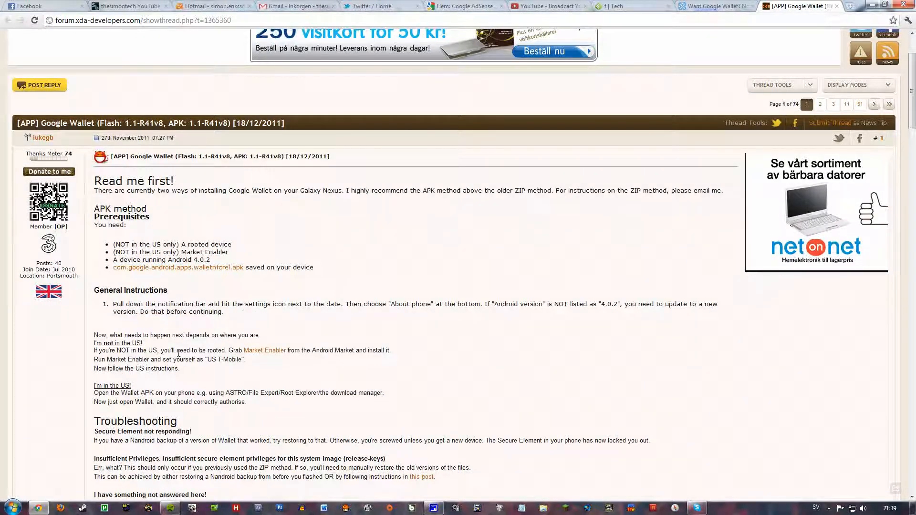
scroll("down", 3)
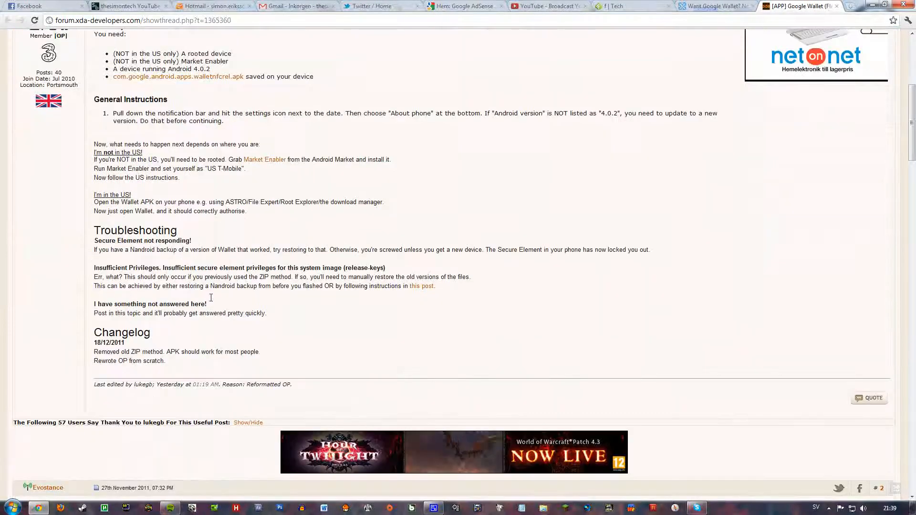
scroll("up", 3)
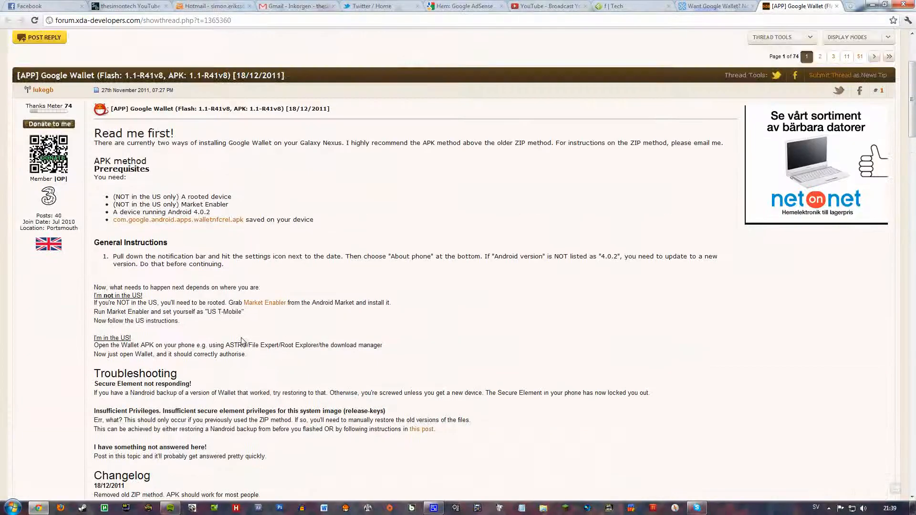
scroll("down", 3)
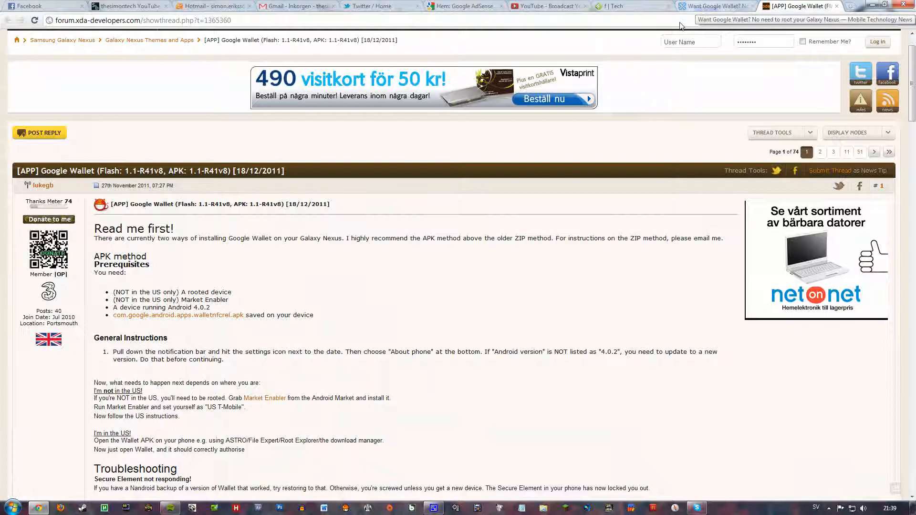
mouse_move(341, 275)
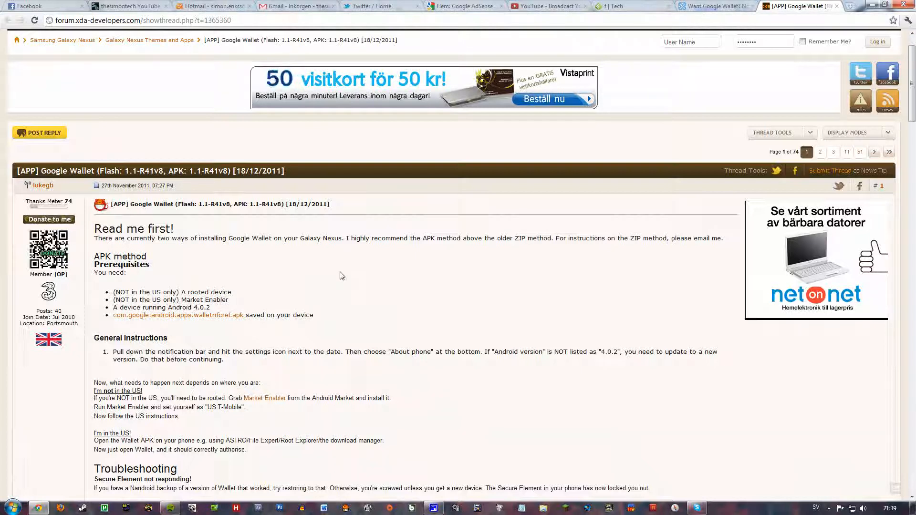